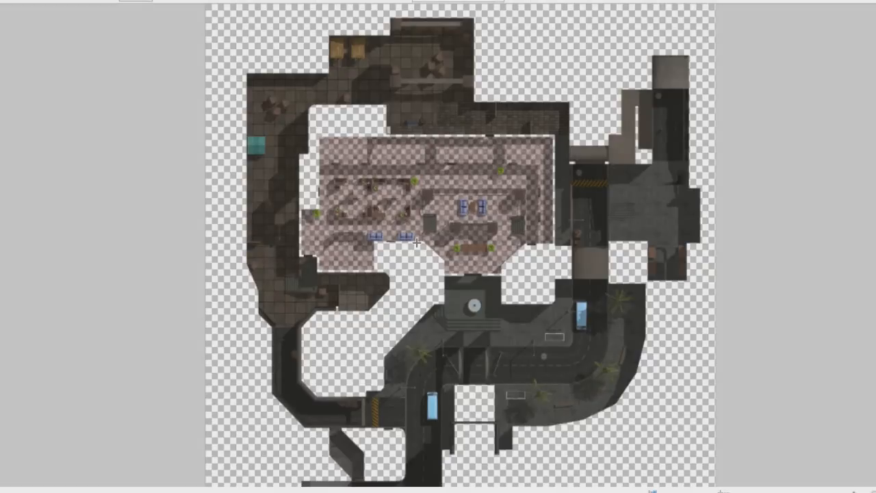
mouse_move(474, 198)
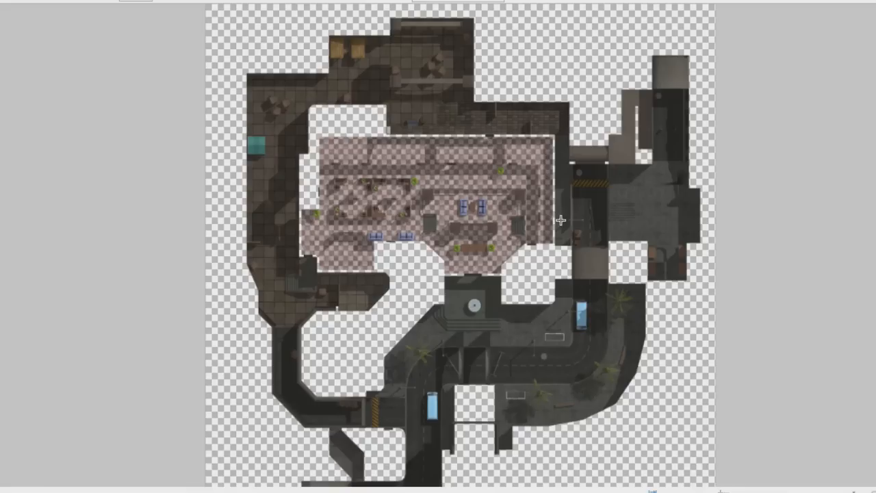
mouse_move(461, 213)
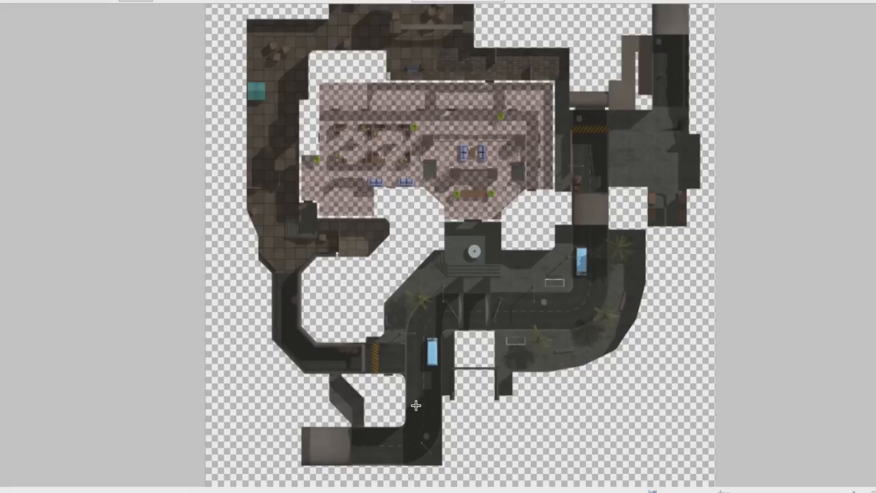
mouse_move(568, 375)
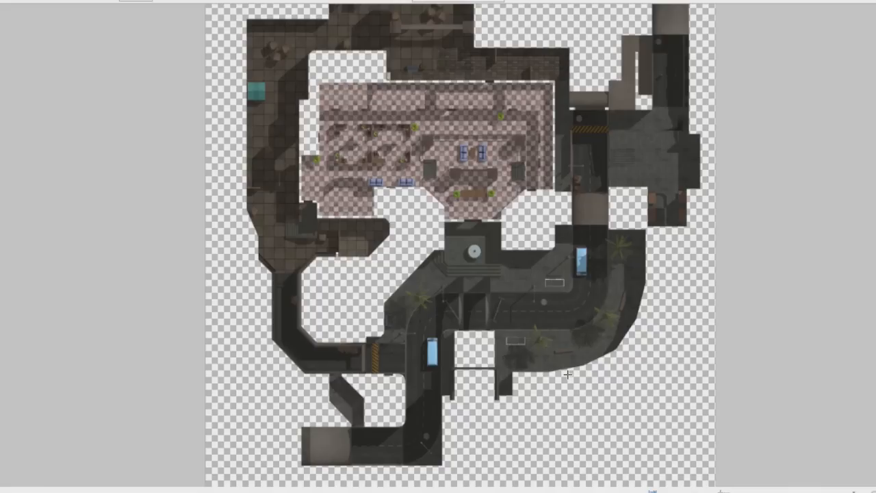
mouse_move(352, 421)
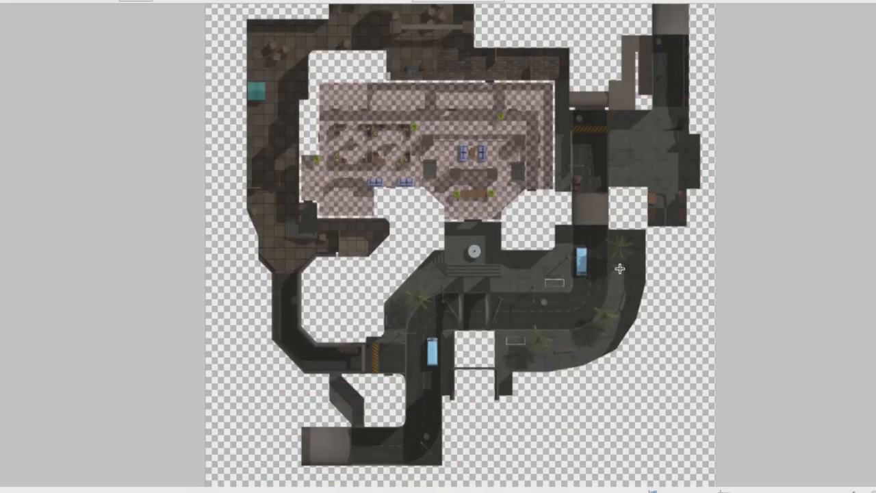
mouse_move(379, 438)
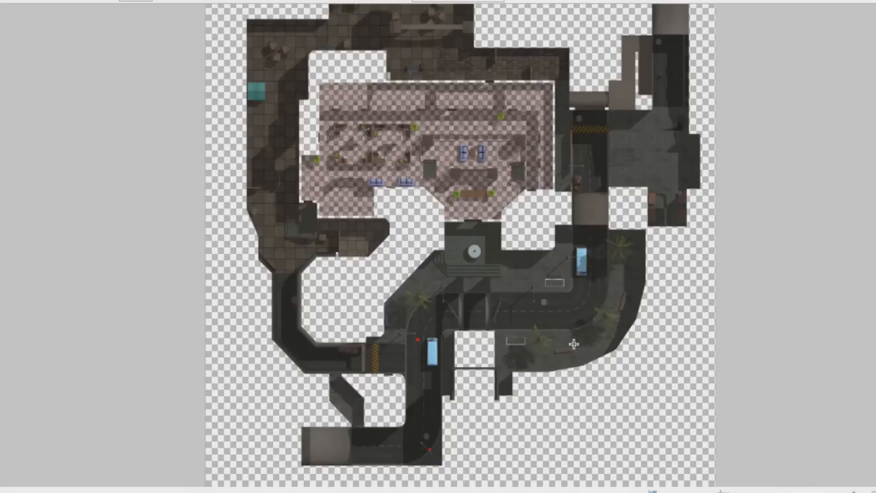
mouse_move(546, 334)
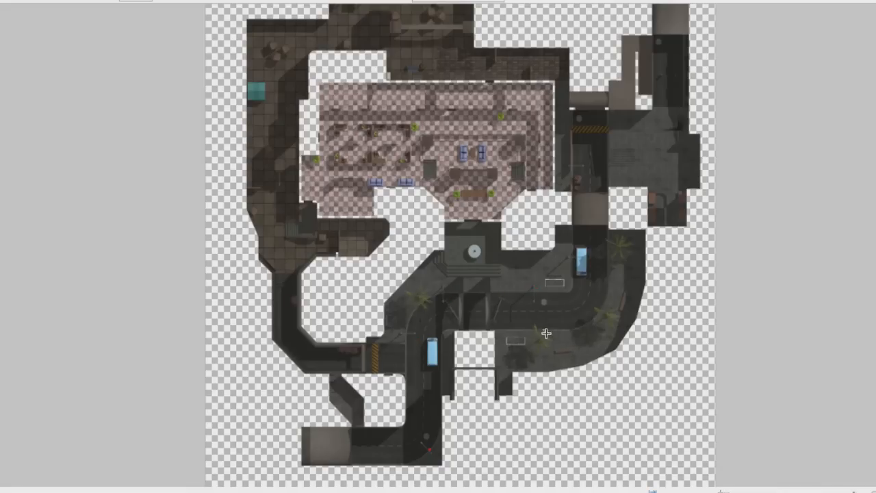
mouse_move(493, 202)
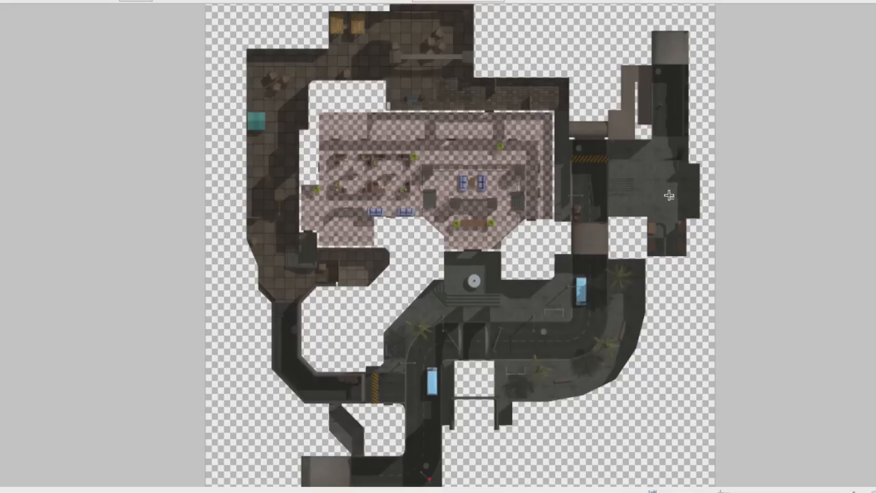
mouse_move(688, 155)
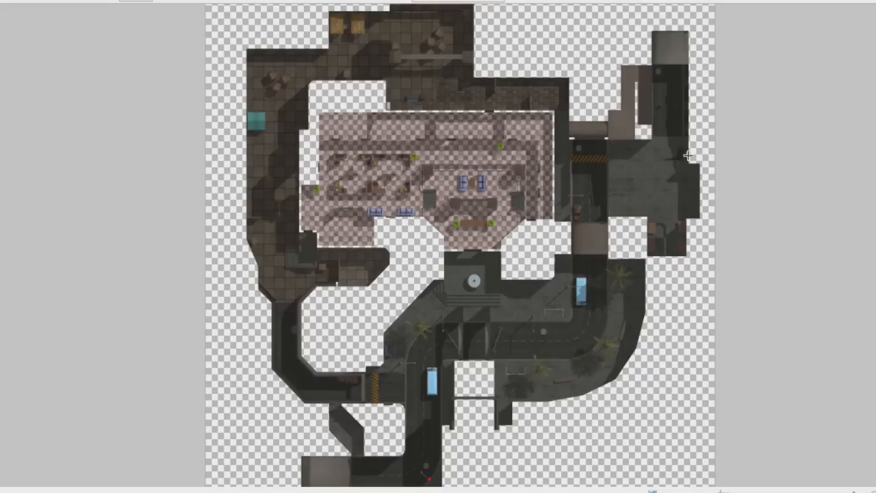
mouse_move(675, 93)
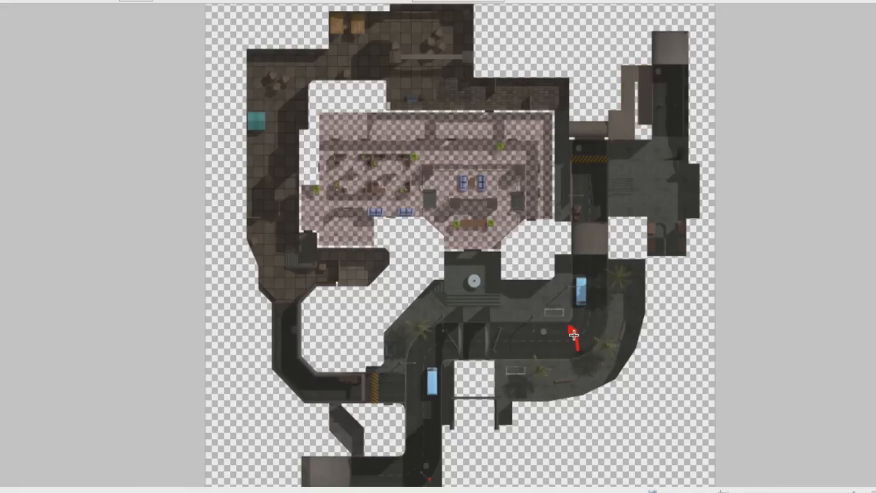
Erase the red test stroke from the curved road east of the plaza
left_click_drag(575, 336, 606, 171)
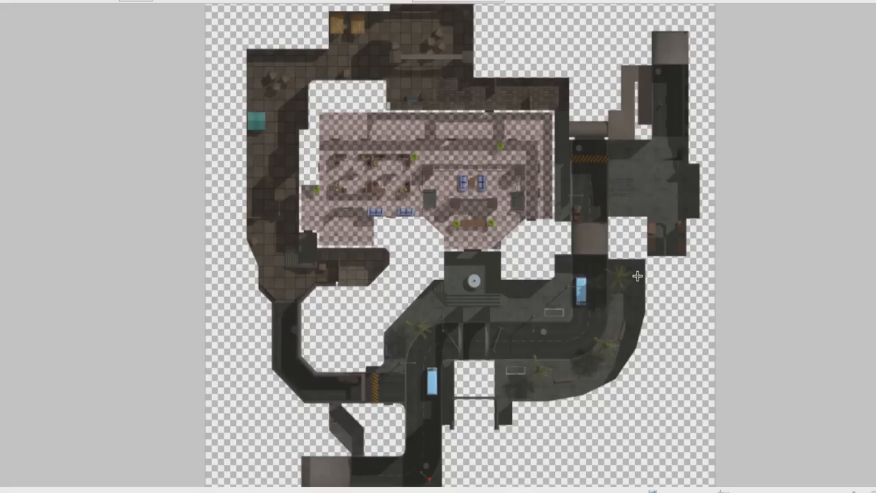
mouse_move(629, 289)
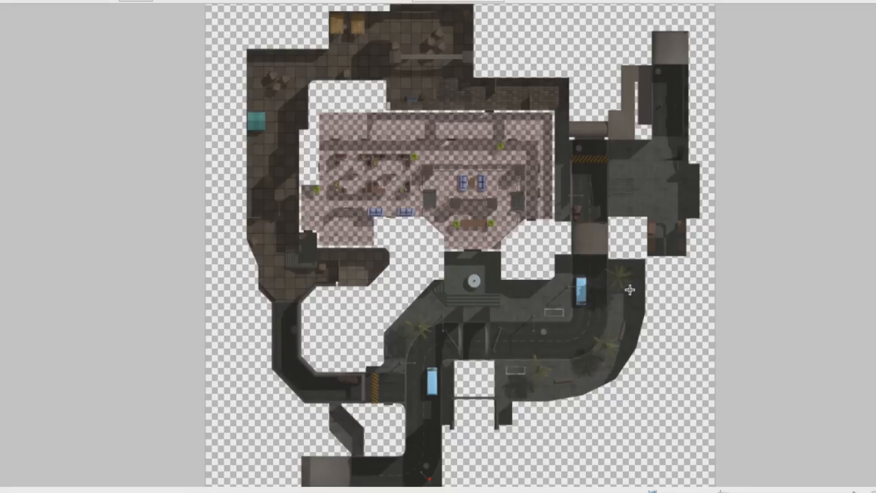
mouse_move(627, 193)
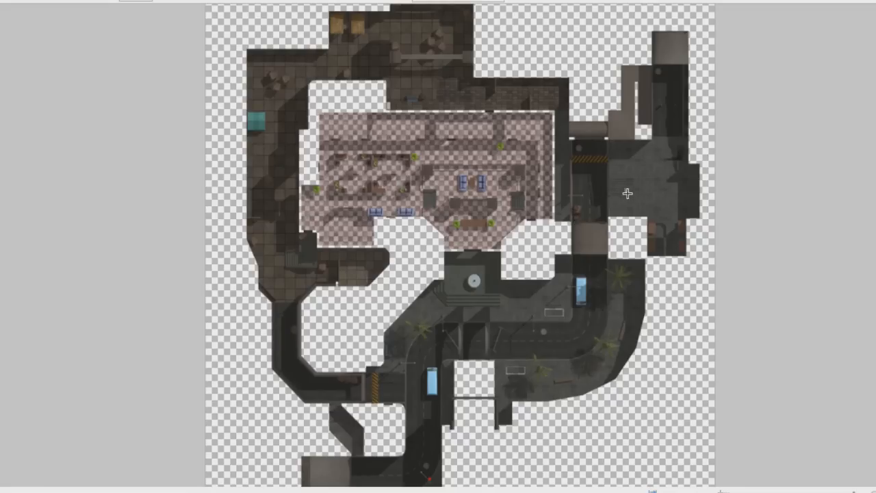
mouse_move(616, 130)
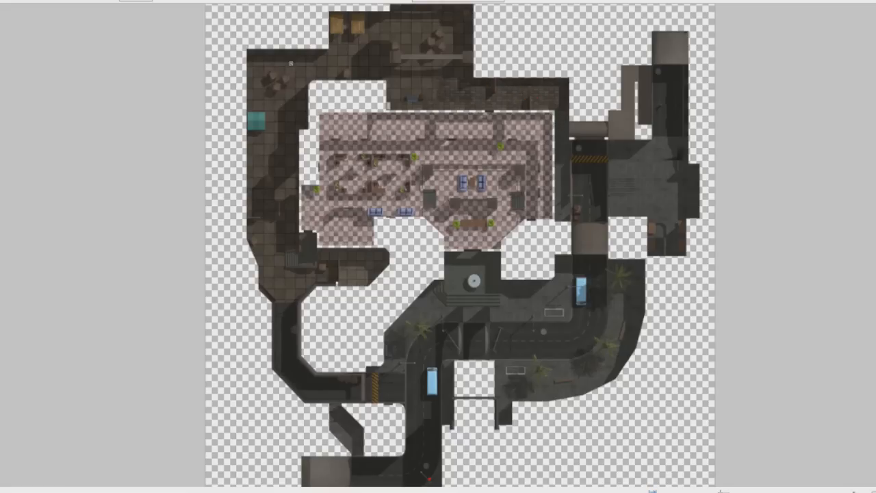
left_click_drag(281, 65, 512, 85)
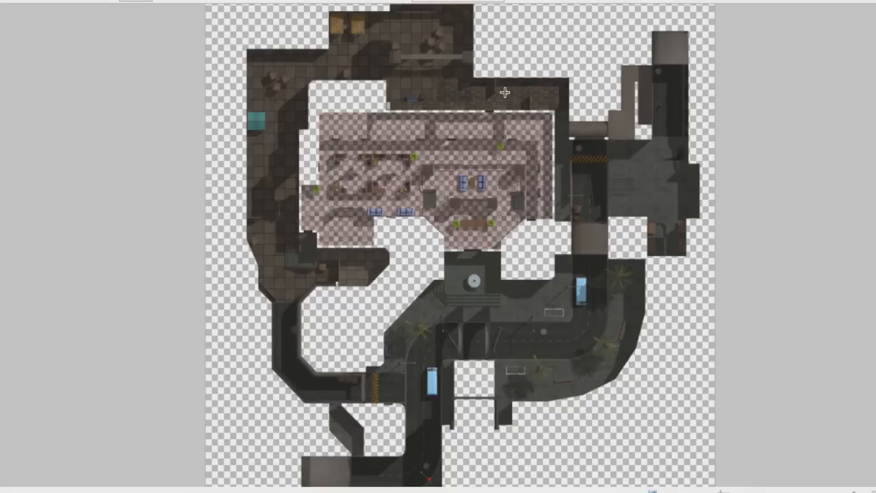
mouse_move(504, 119)
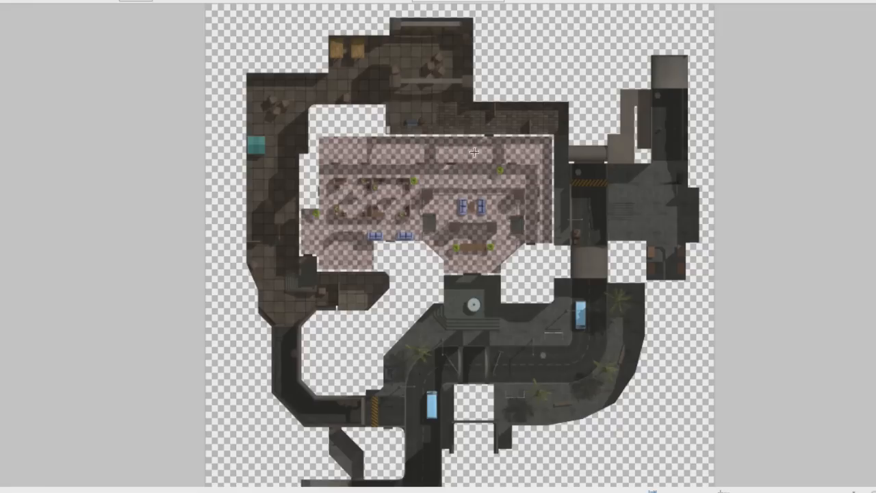
left_click_drag(475, 154, 322, 253)
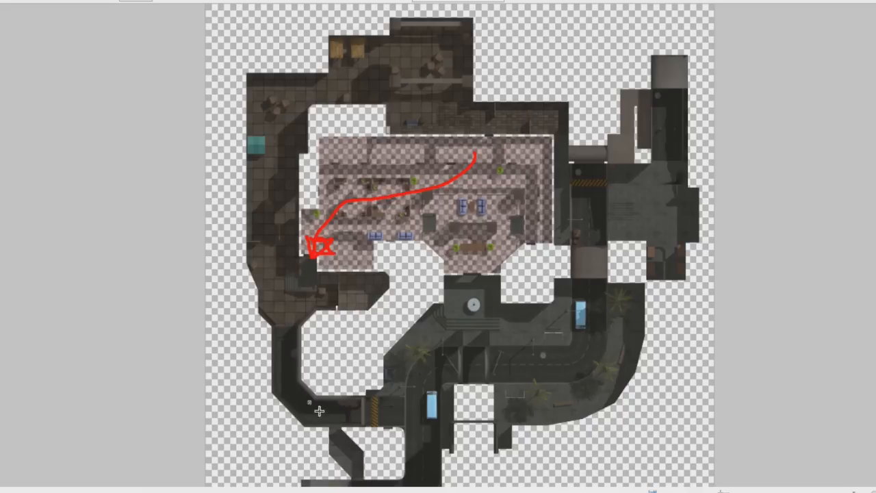
mouse_move(431, 327)
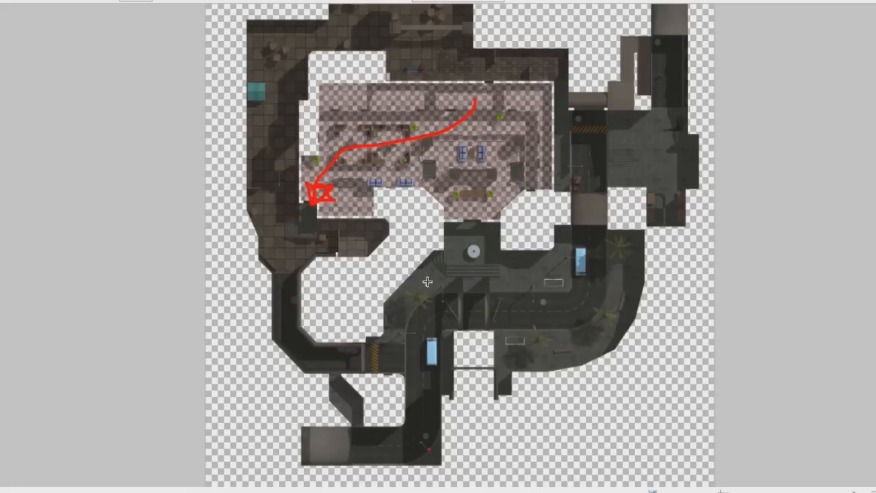
mouse_move(487, 279)
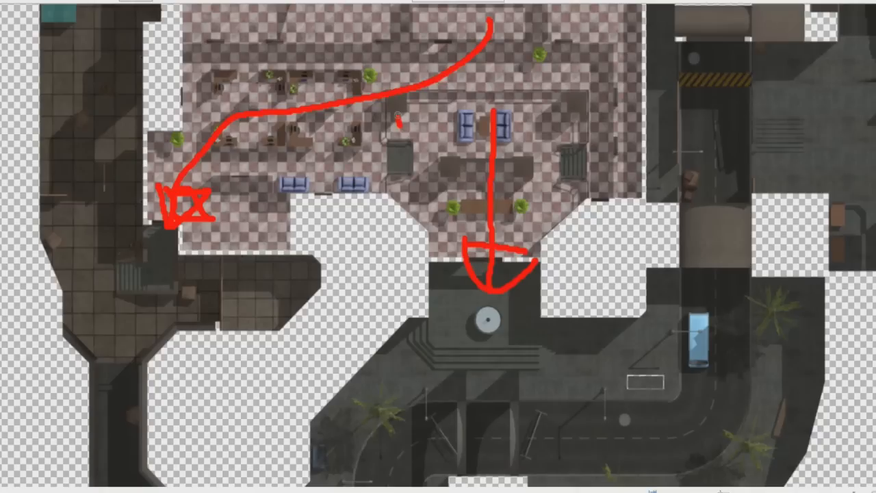
left_click_drag(397, 124, 599, 141)
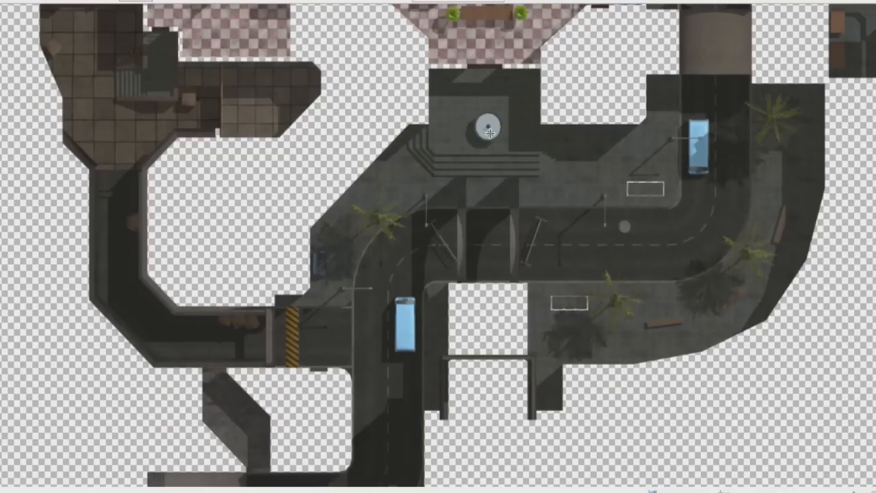
mouse_move(522, 124)
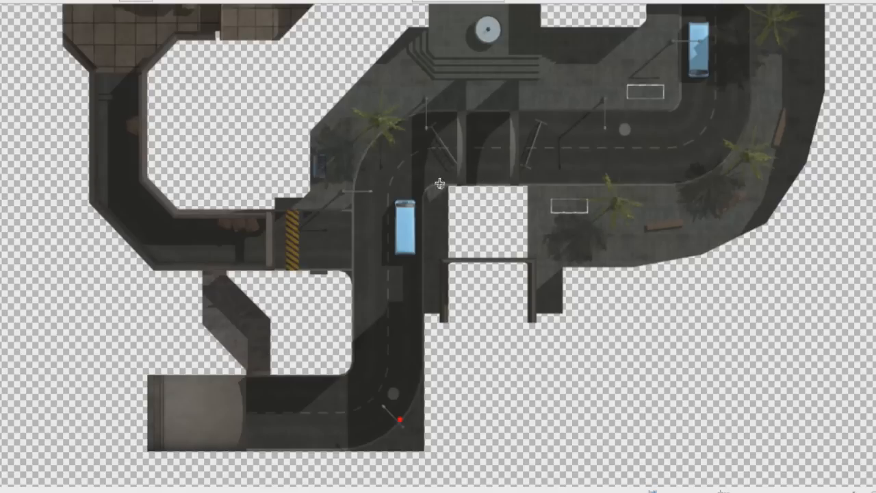
mouse_move(437, 126)
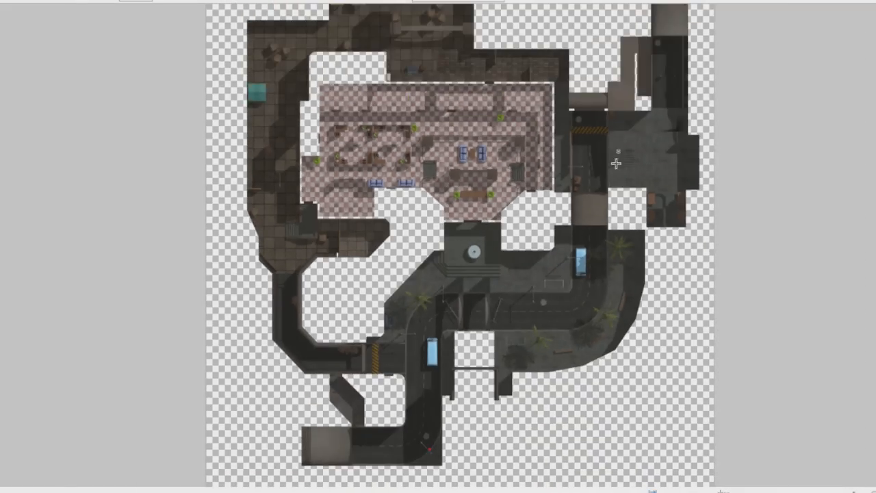
Draw red loops around the desks and eastern vehicle, plus a line down the left corridor
left_click_drag(558, 71, 658, 122)
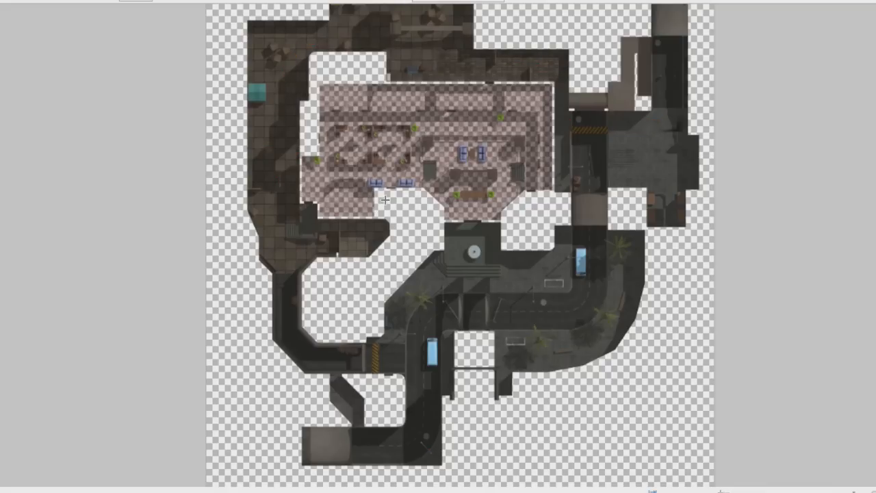
left_click_drag(484, 81, 445, 188)
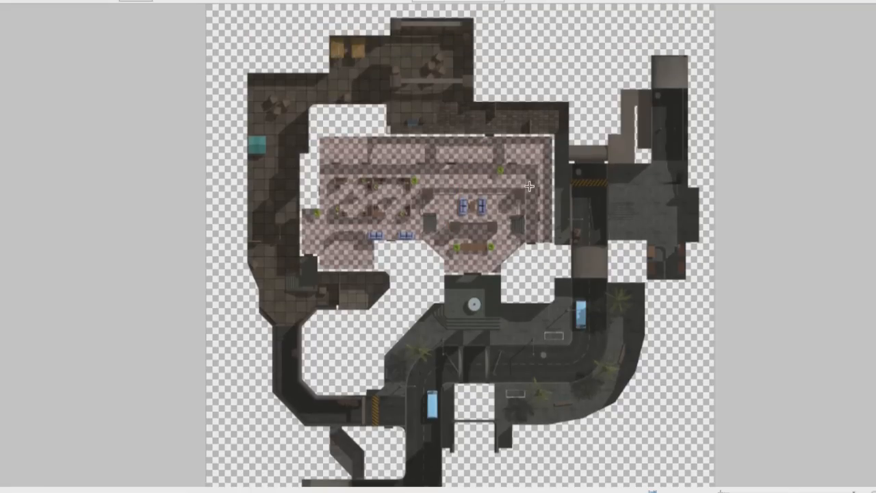
mouse_move(529, 180)
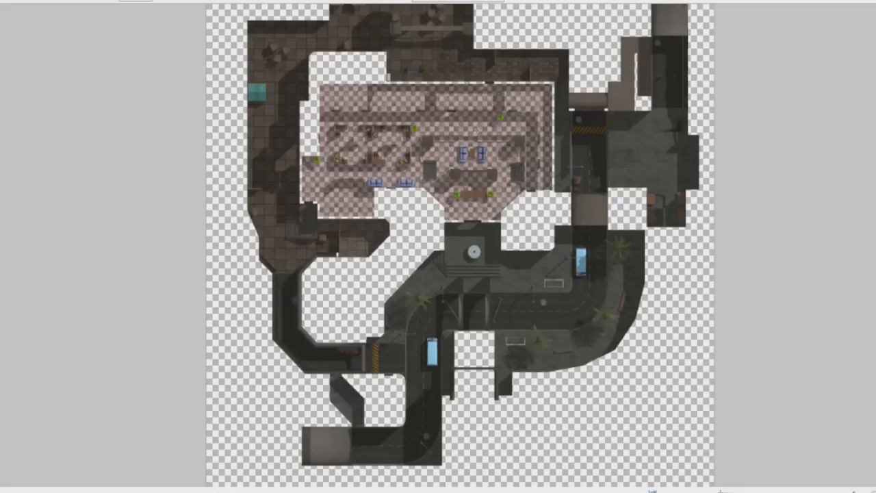
left_click_drag(418, 127, 595, 287)
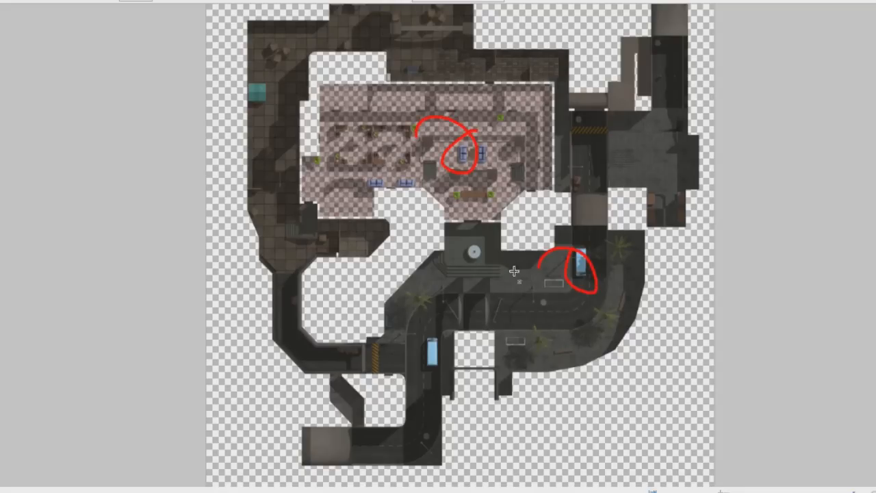
mouse_move(305, 222)
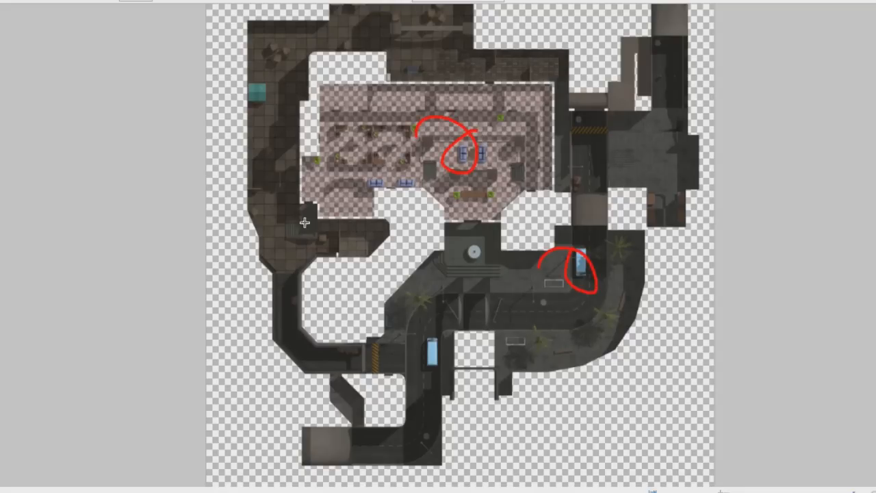
mouse_move(398, 180)
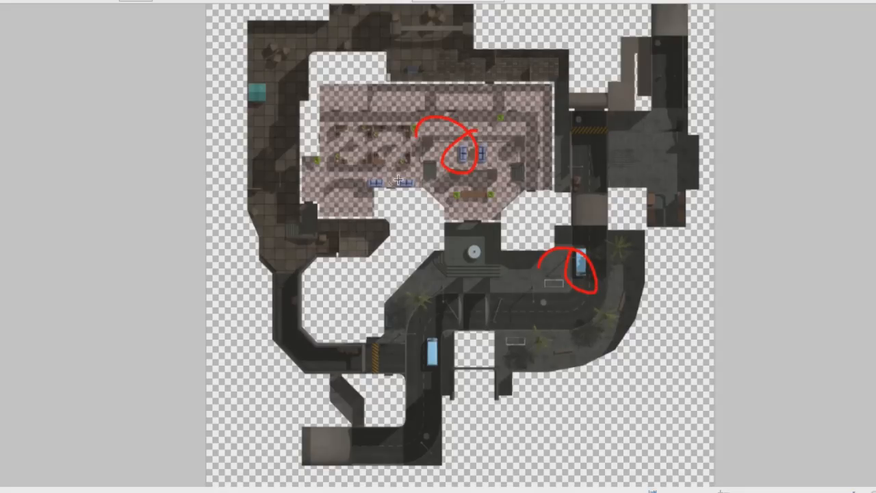
left_click_drag(274, 134, 291, 274)
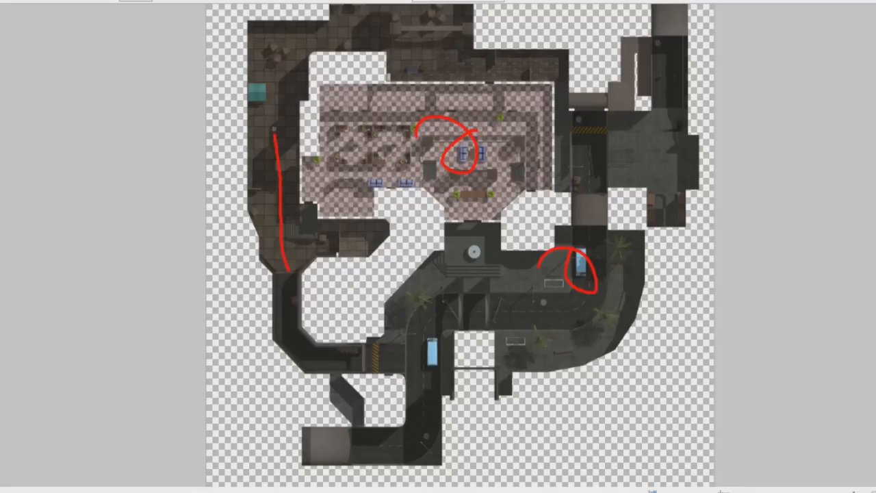
left_click_drag(277, 137, 473, 65)
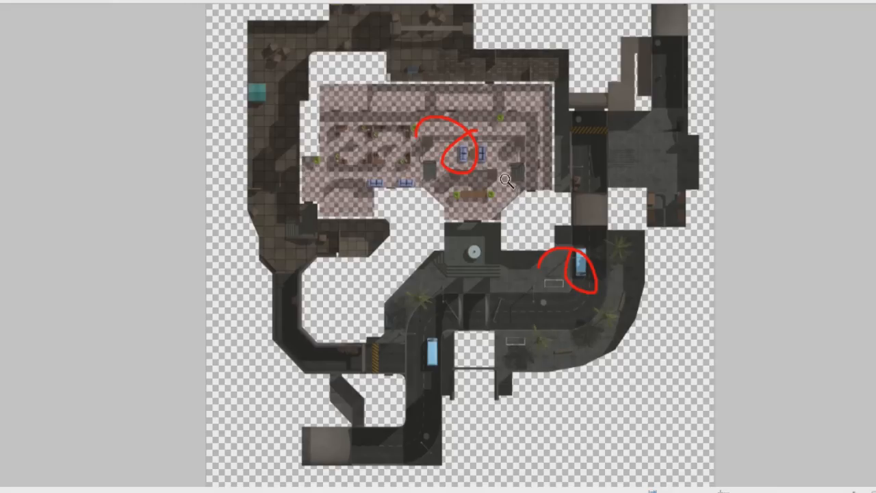
mouse_move(497, 169)
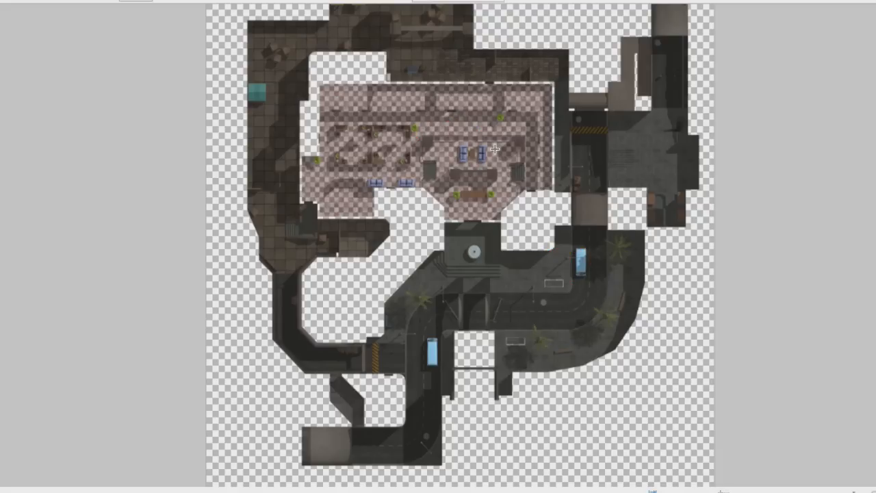
mouse_move(420, 308)
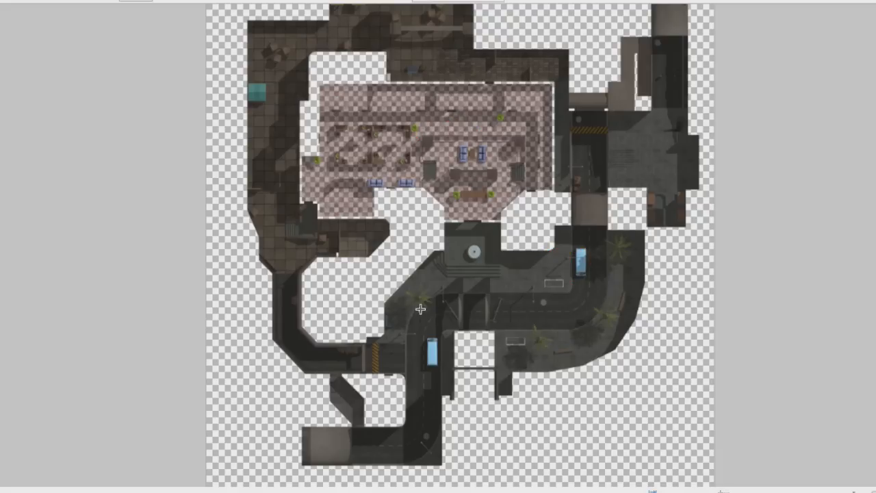
mouse_move(356, 451)
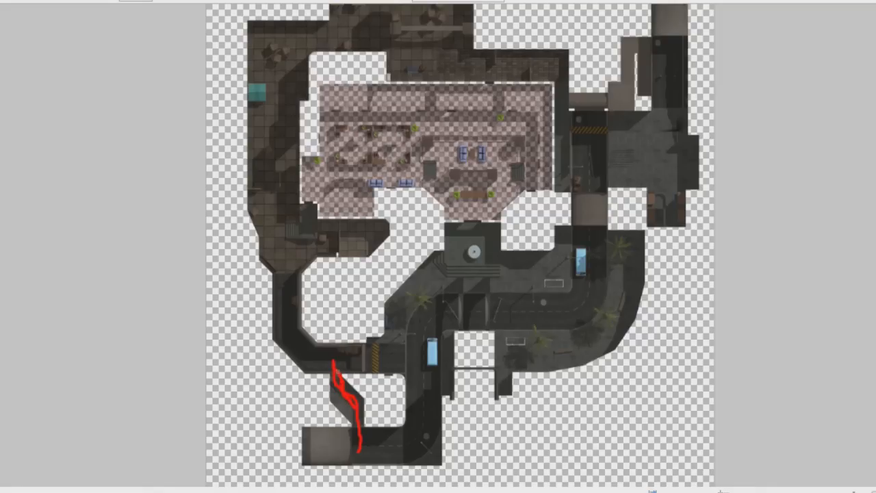
Draw red strokes up the left corridor, over to the blue vehicle, and toward the eastern road
left_click_drag(349, 370, 281, 284)
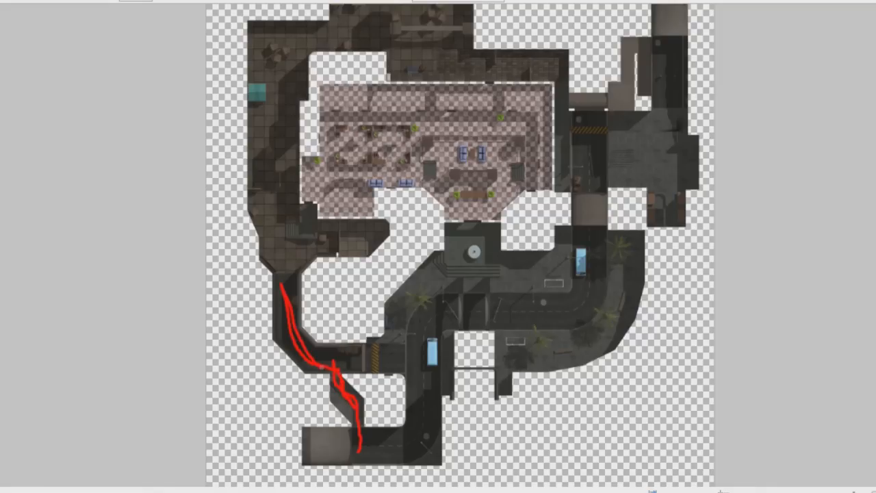
left_click_drag(322, 369, 387, 363)
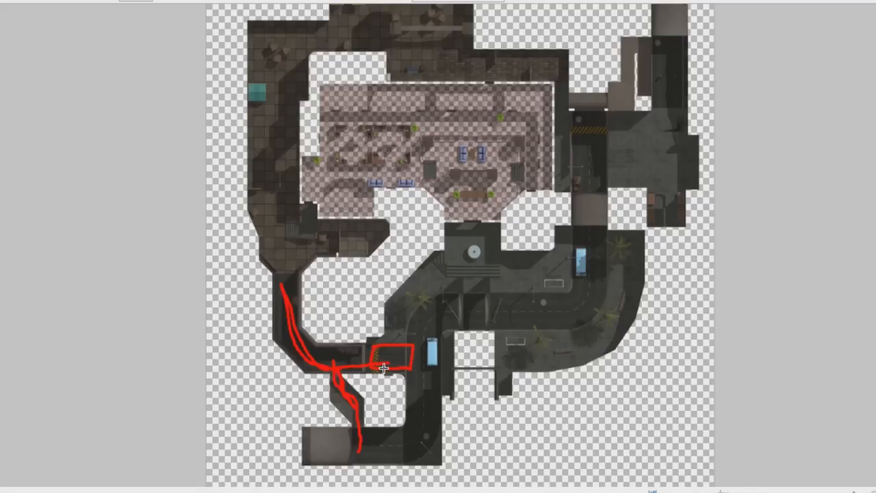
mouse_move(342, 366)
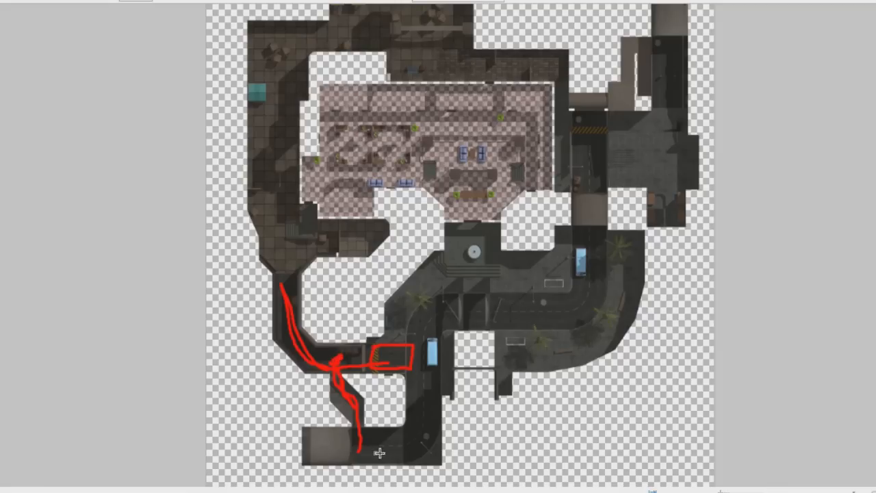
mouse_move(565, 308)
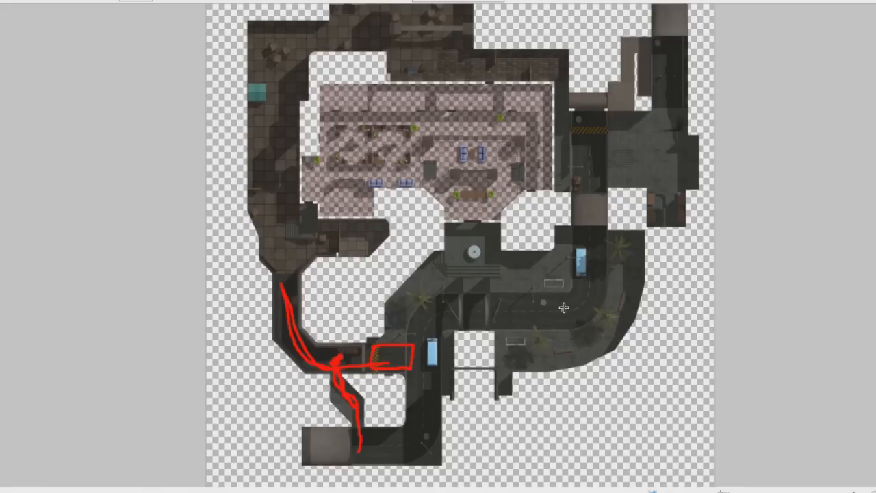
mouse_move(358, 365)
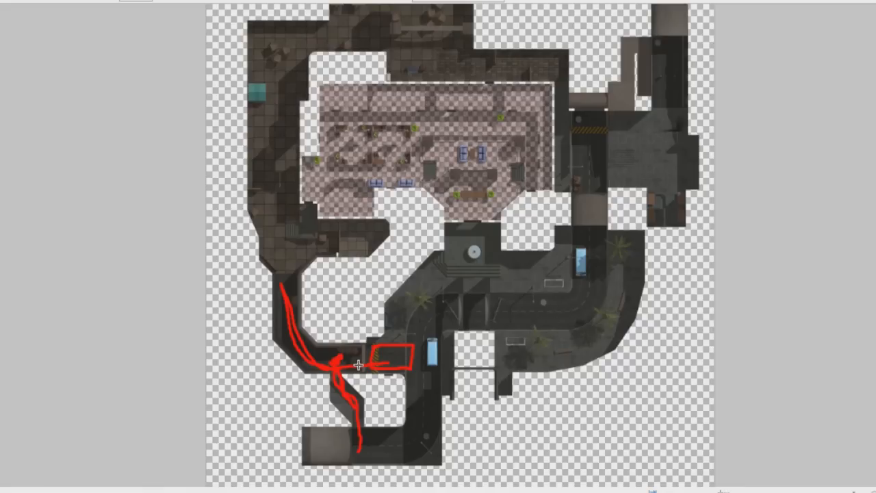
mouse_move(335, 357)
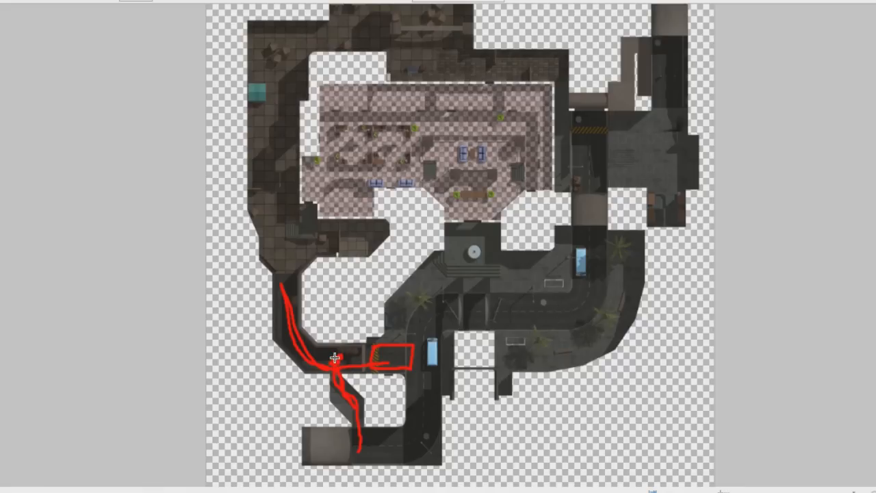
left_click_drag(336, 356, 589, 311)
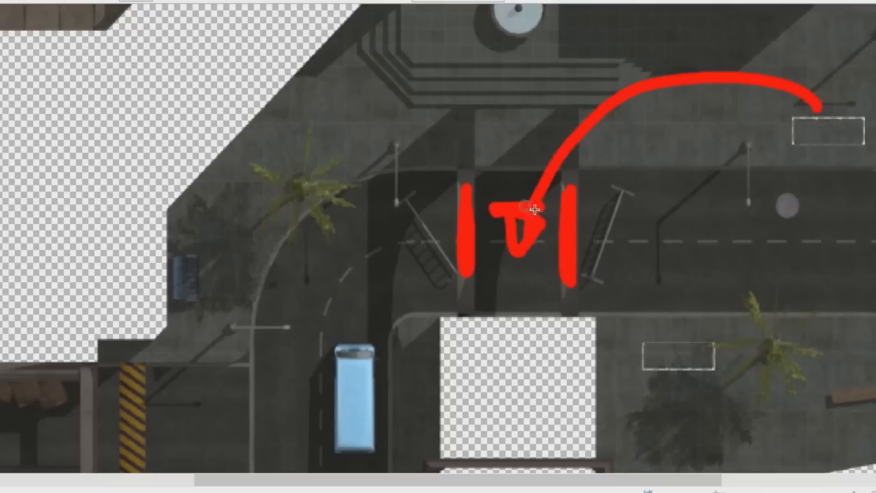
mouse_move(750, 154)
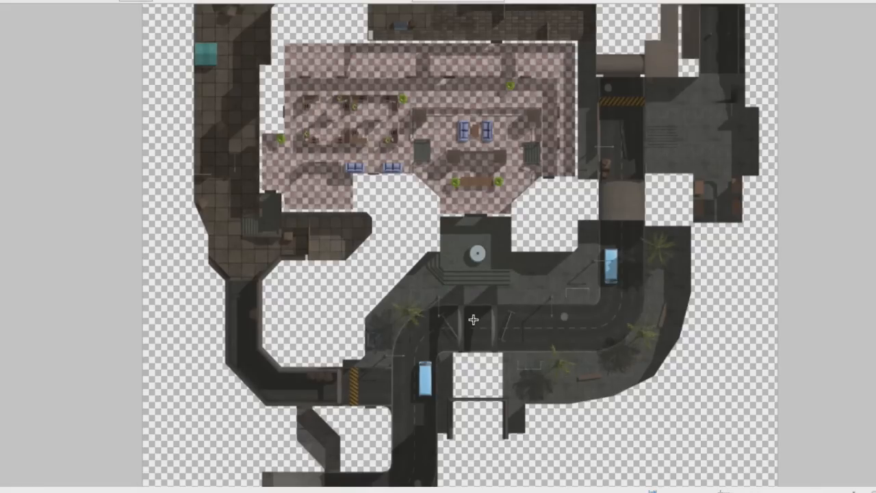
mouse_move(515, 336)
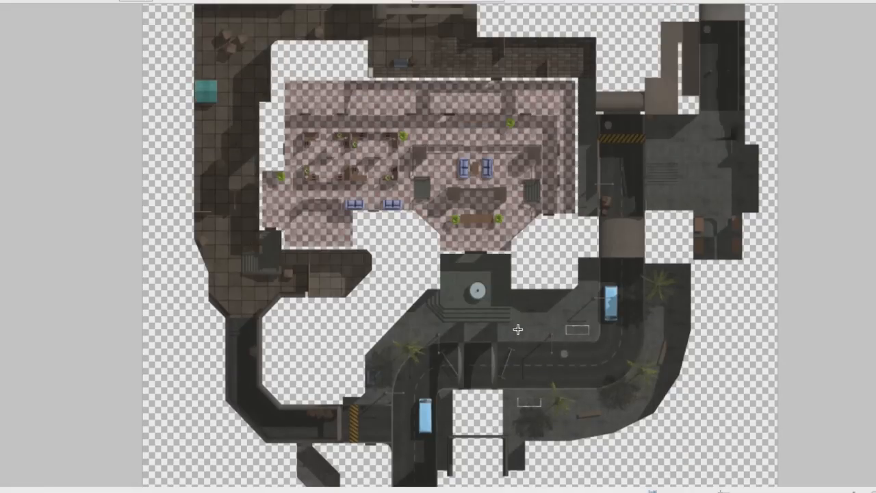
mouse_move(483, 377)
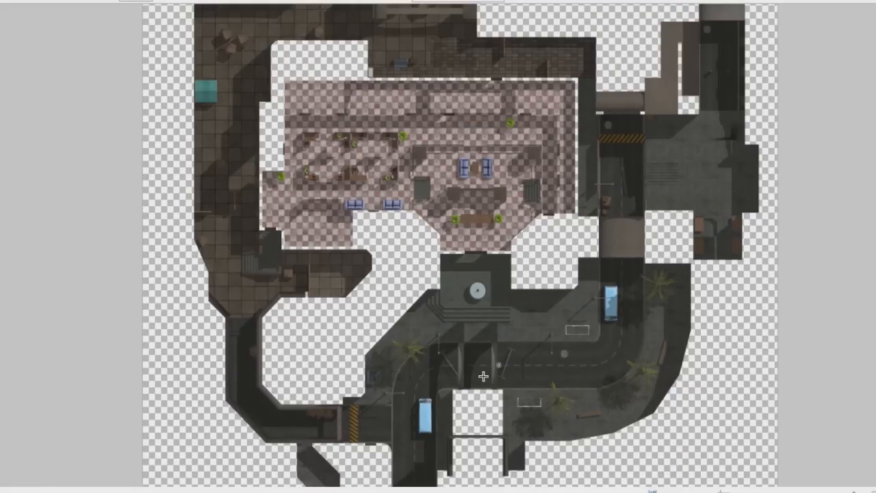
left_click_drag(425, 400, 554, 360)
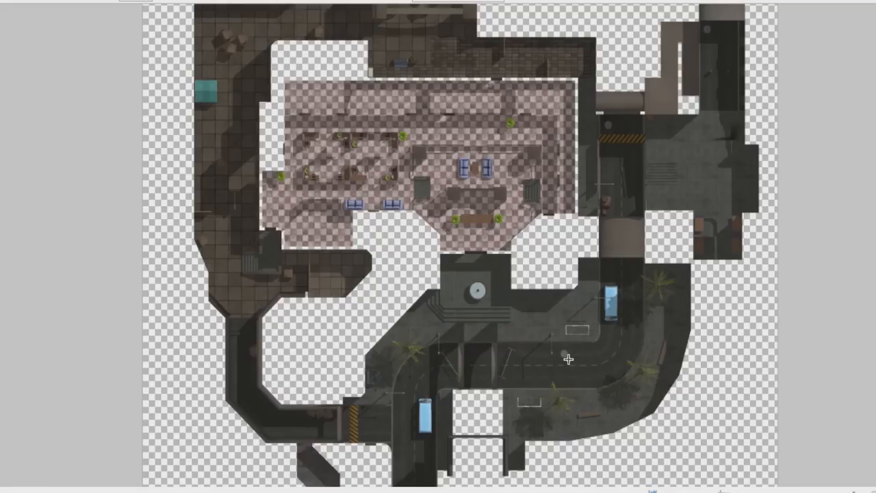
mouse_move(585, 395)
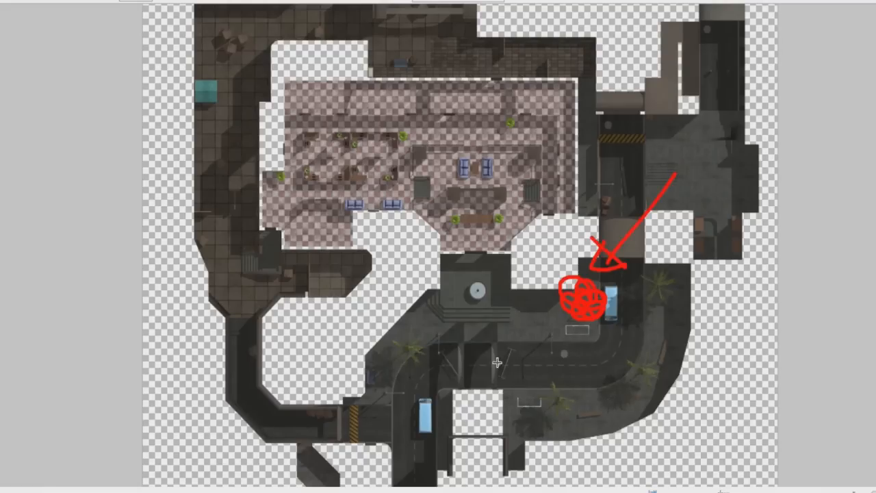
left_click_drag(503, 370, 654, 349)
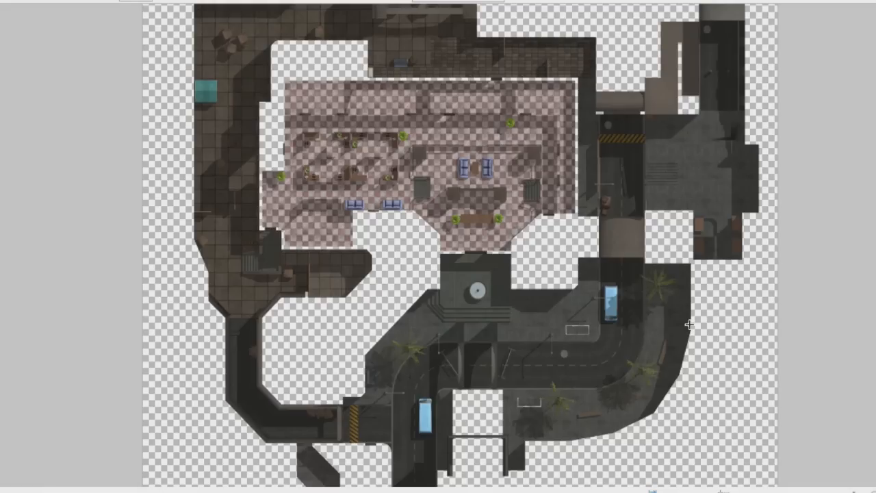
mouse_move(519, 410)
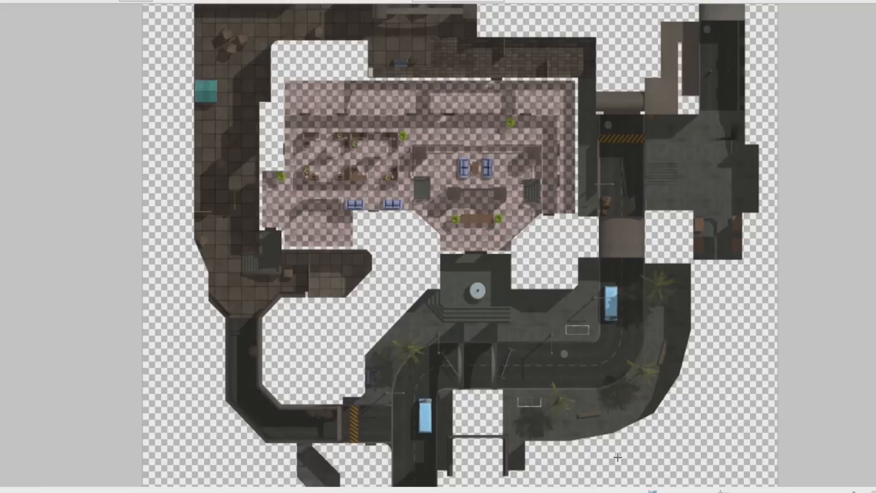
mouse_move(546, 370)
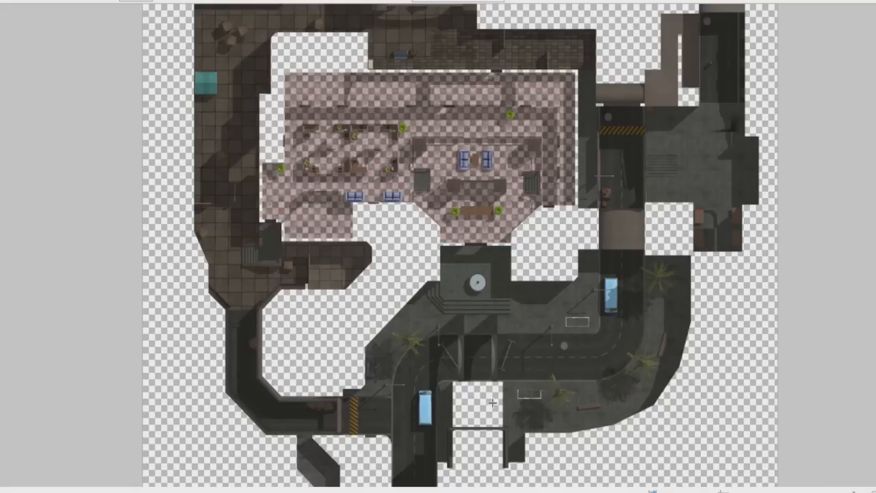
mouse_move(436, 405)
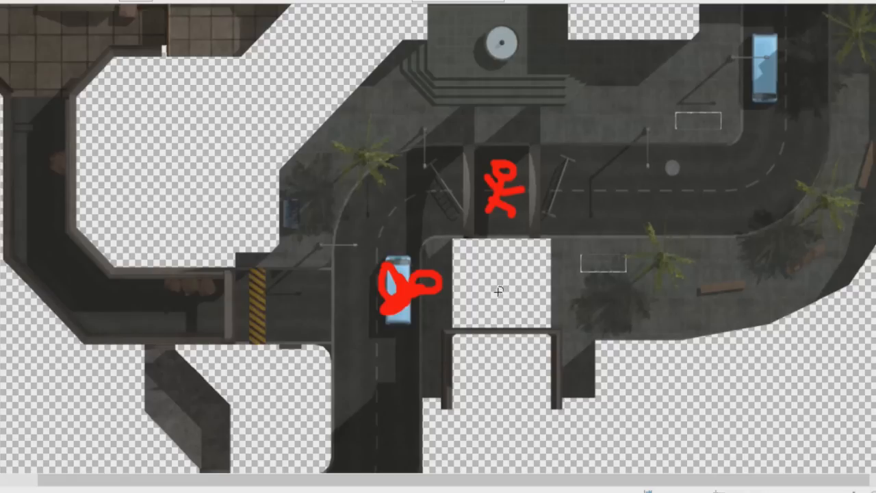
mouse_move(442, 299)
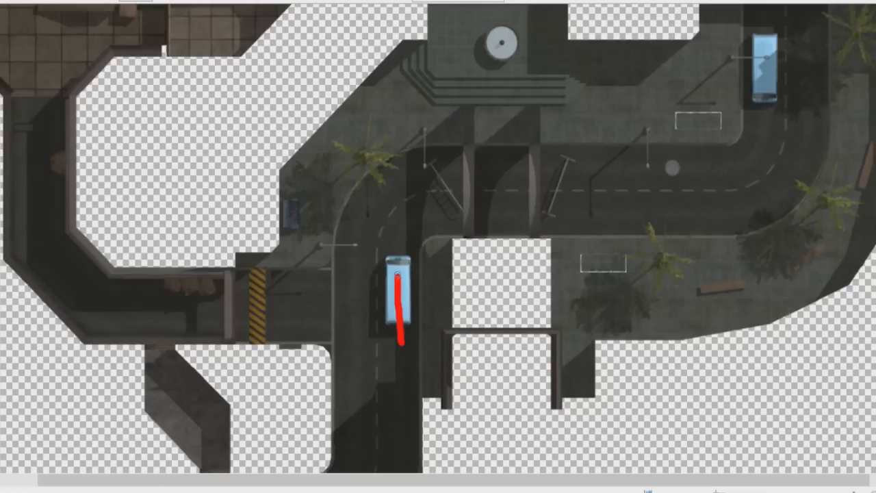
Draw a red route from the southern bus through the passage, fanning toward the northeastern van
left_click_drag(397, 336, 500, 206)
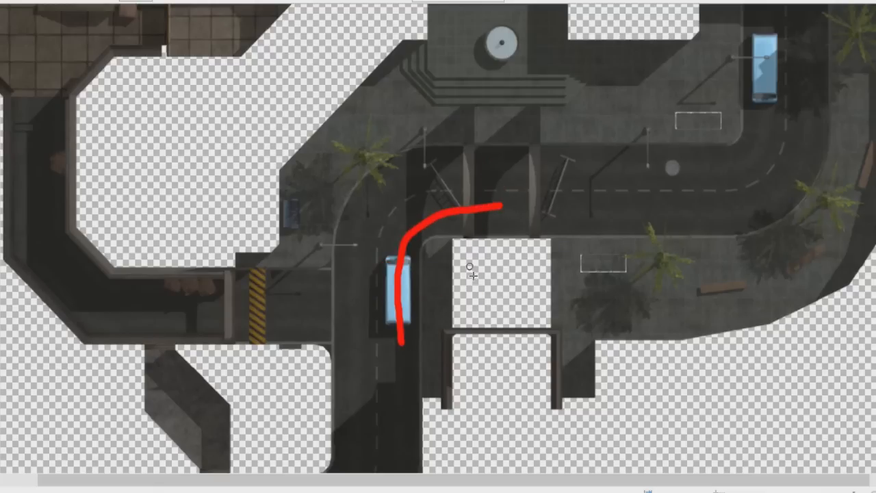
mouse_move(421, 380)
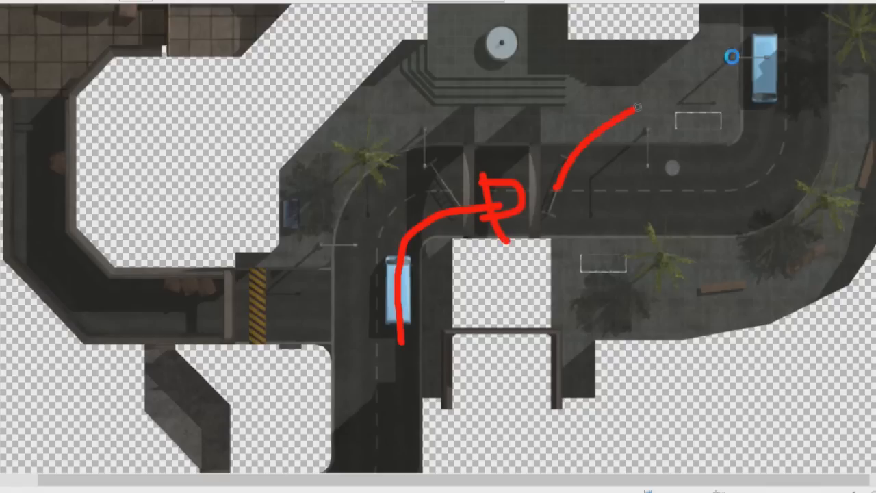
left_click_drag(658, 164, 774, 21)
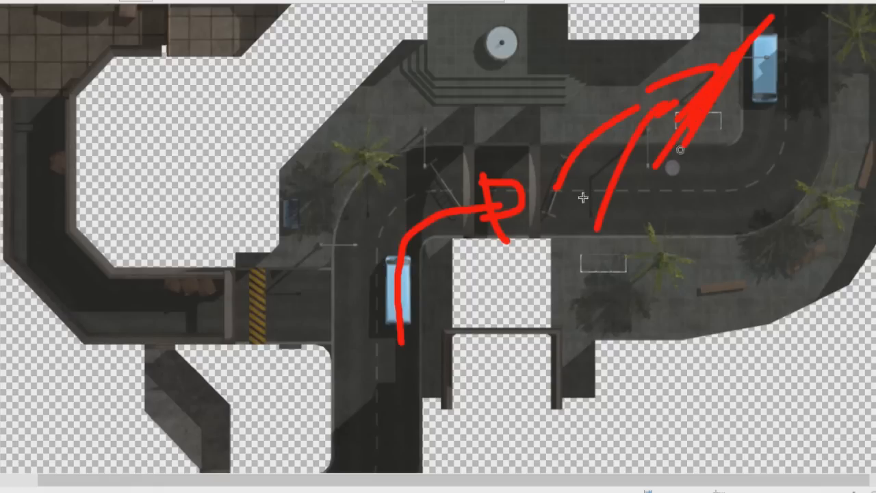
mouse_move(446, 302)
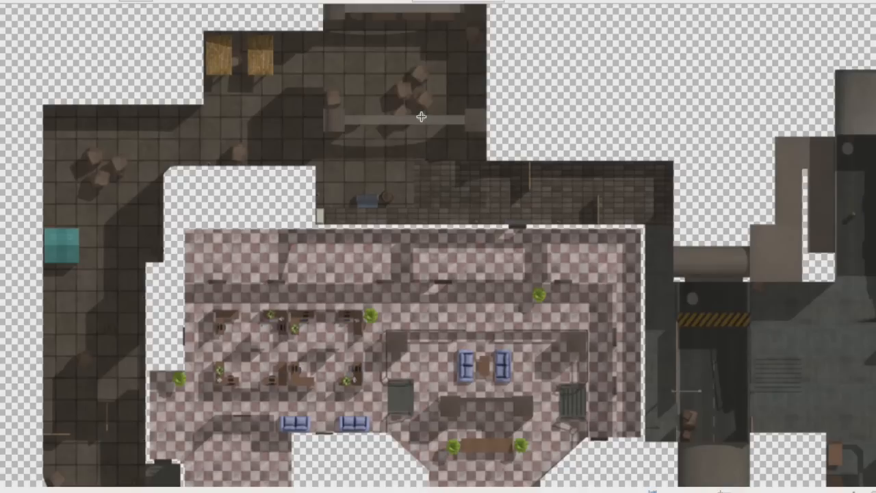
mouse_move(419, 109)
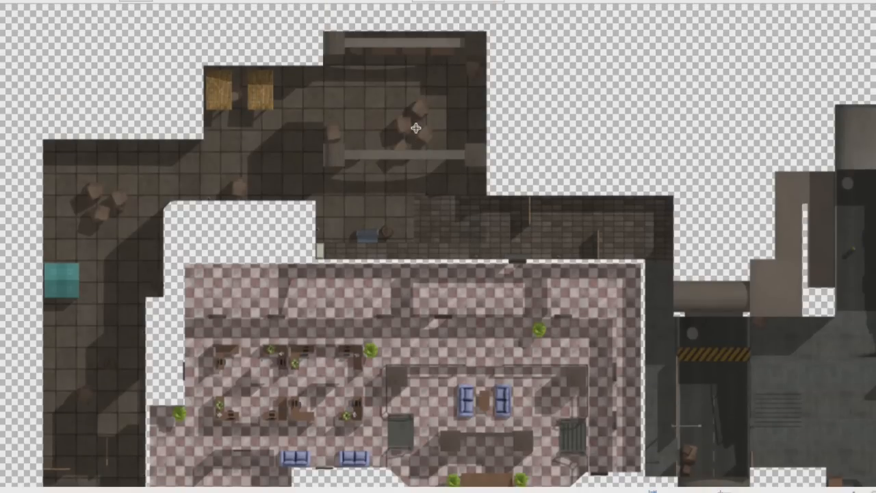
mouse_move(441, 192)
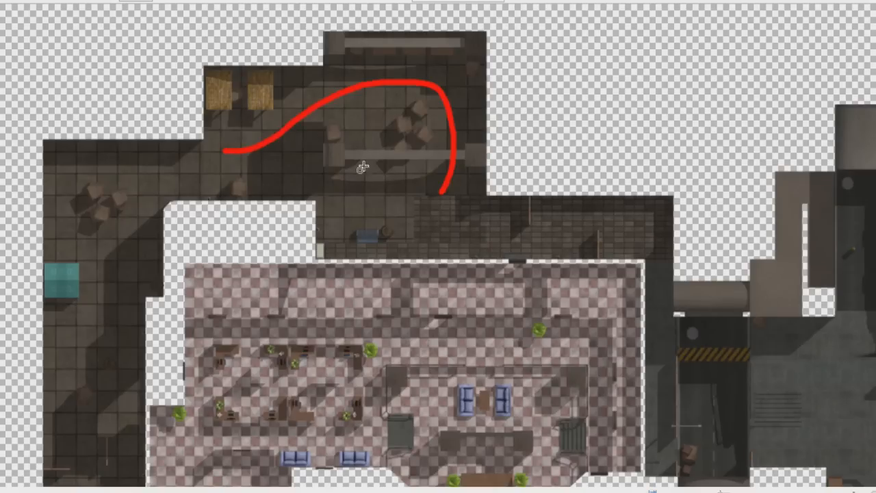
mouse_move(356, 150)
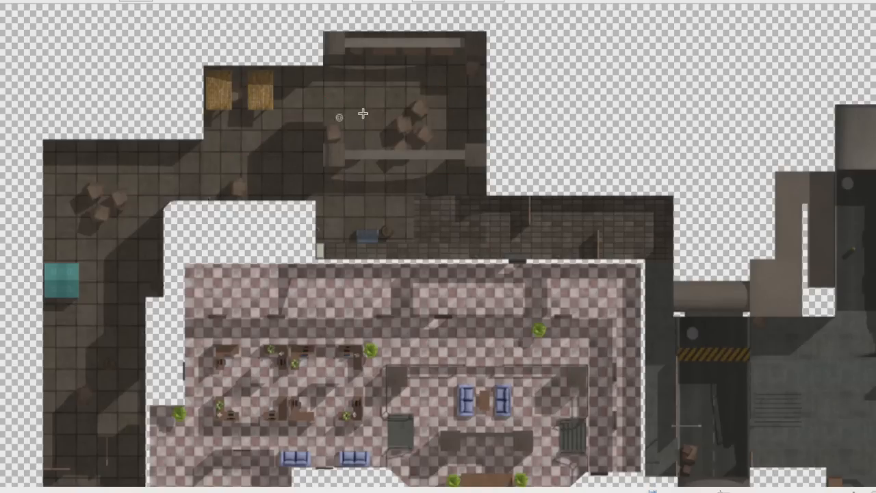
mouse_move(166, 192)
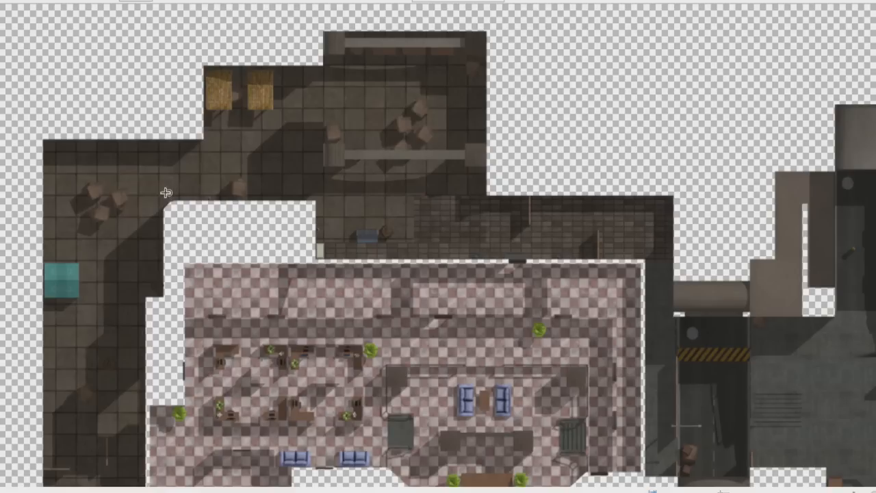
Add an entry arrow, erase the stray stroke, draw a return arrow to the crates, start a right-side path
left_click_drag(154, 164, 370, 178)
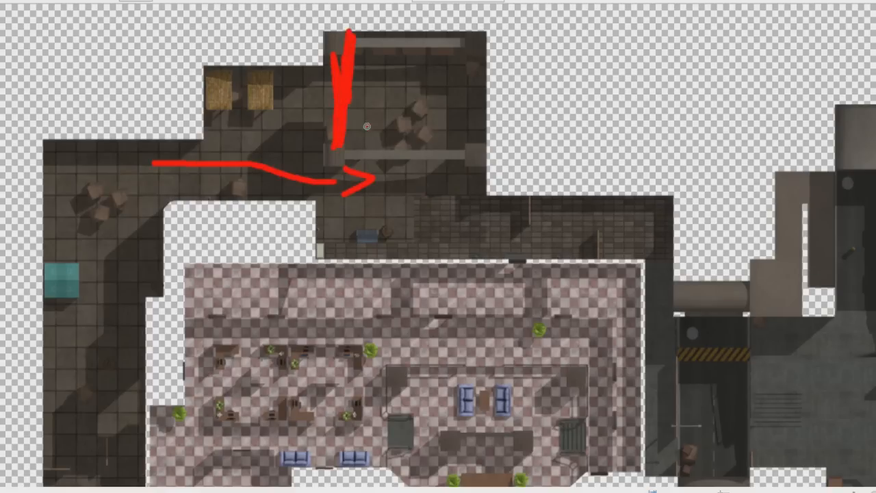
left_click_drag(370, 127, 465, 82)
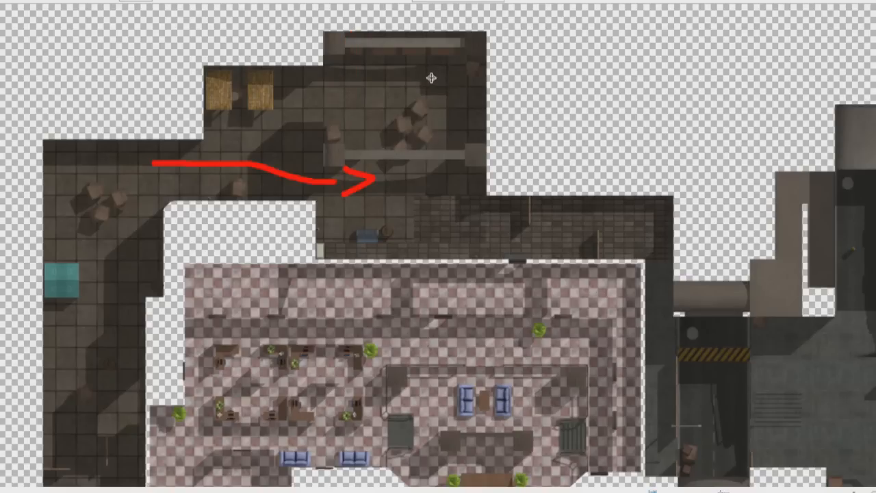
left_click_drag(432, 77, 267, 123)
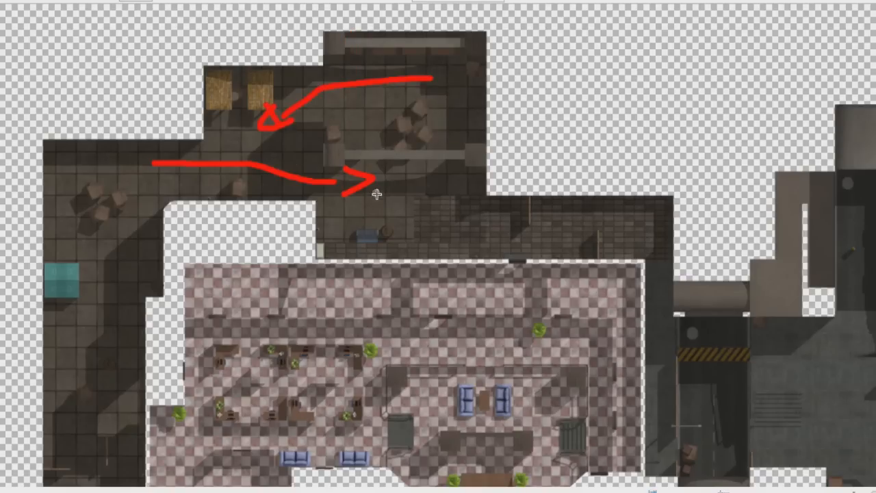
mouse_move(680, 315)
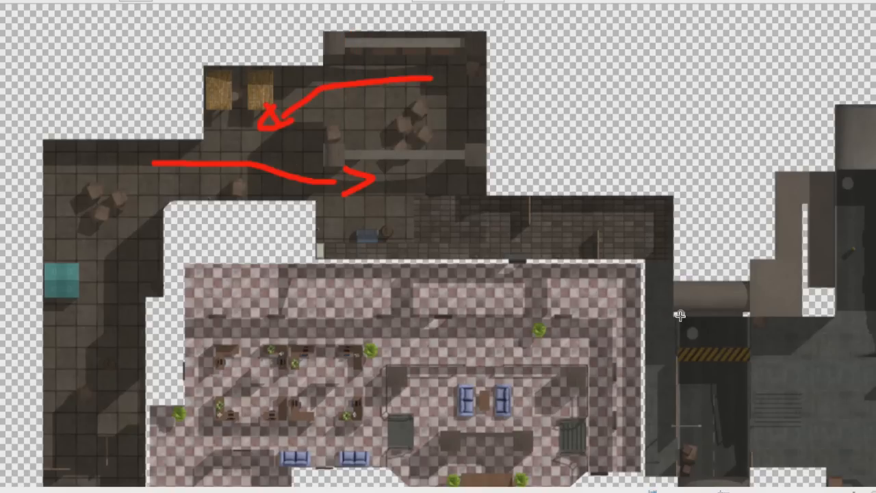
left_click_drag(552, 233, 664, 325)
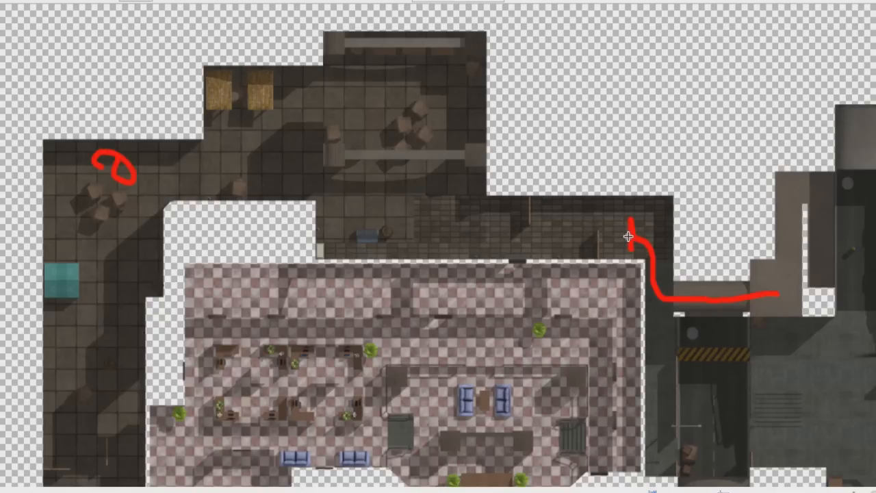
Draw a route from the right building across the brick corridor and an arrowed loop through the upper room
left_click_drag(628, 230, 293, 184)
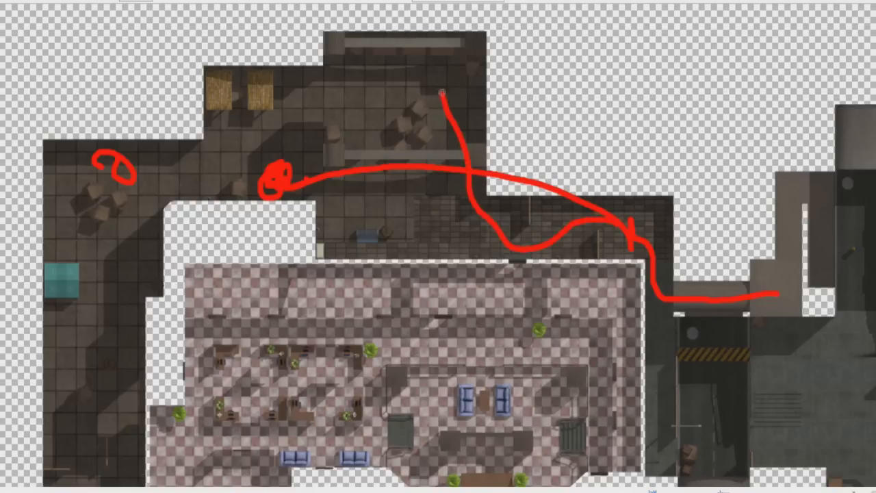
left_click_drag(442, 93, 325, 102)
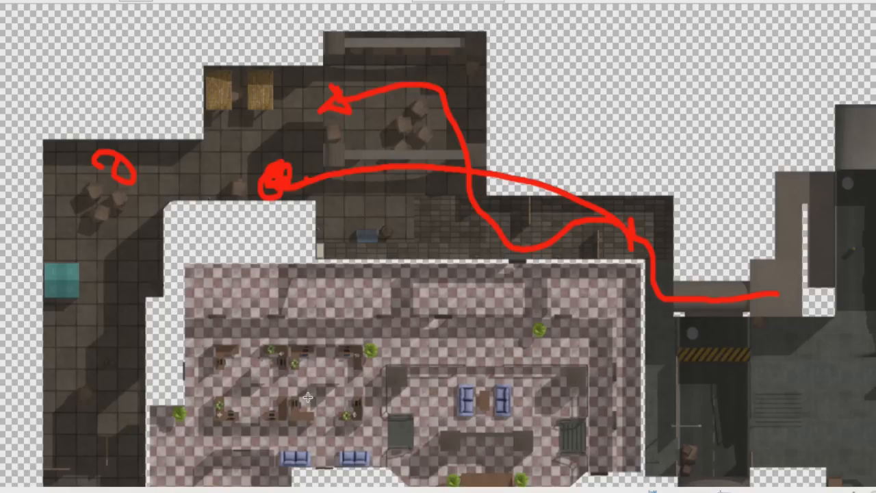
mouse_move(529, 224)
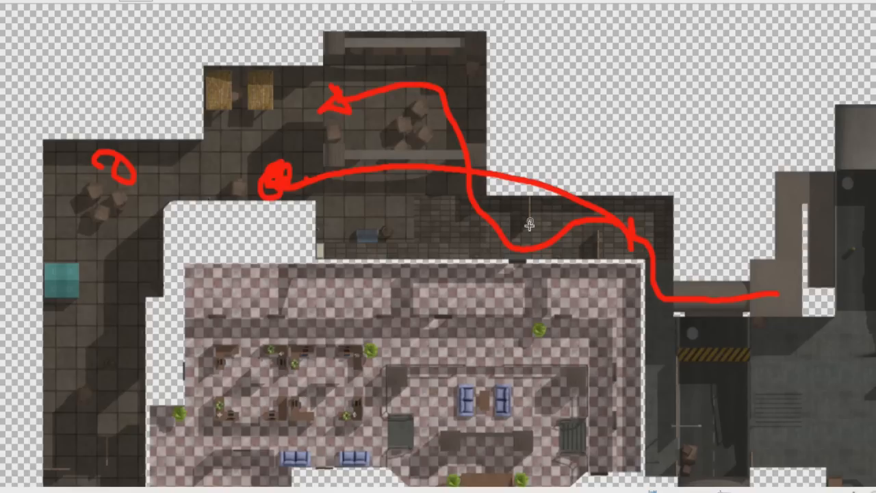
mouse_move(626, 231)
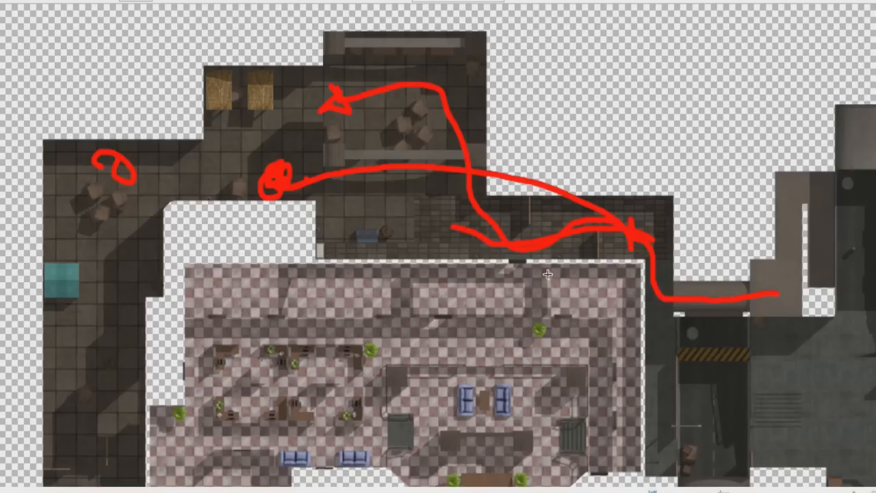
mouse_move(525, 263)
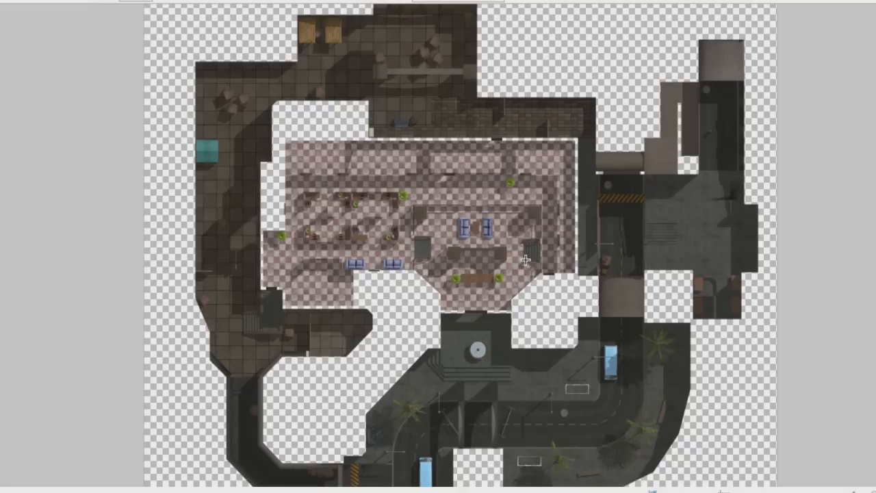
mouse_move(510, 250)
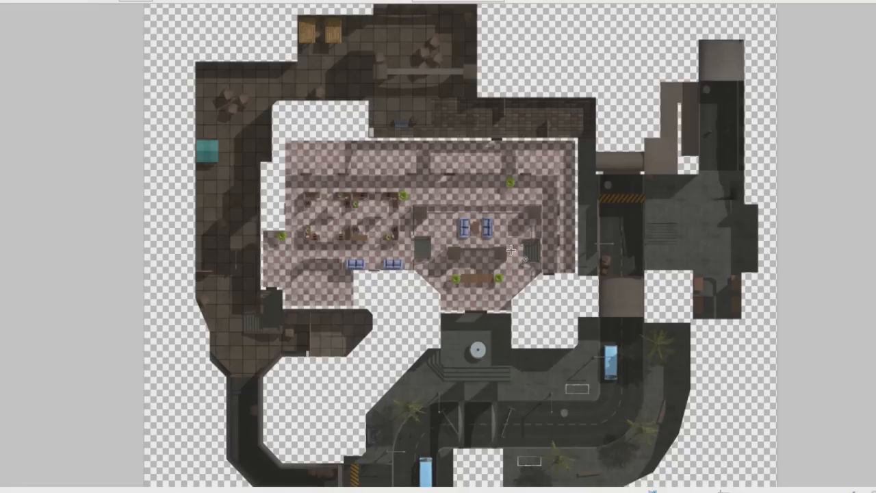
mouse_move(229, 223)
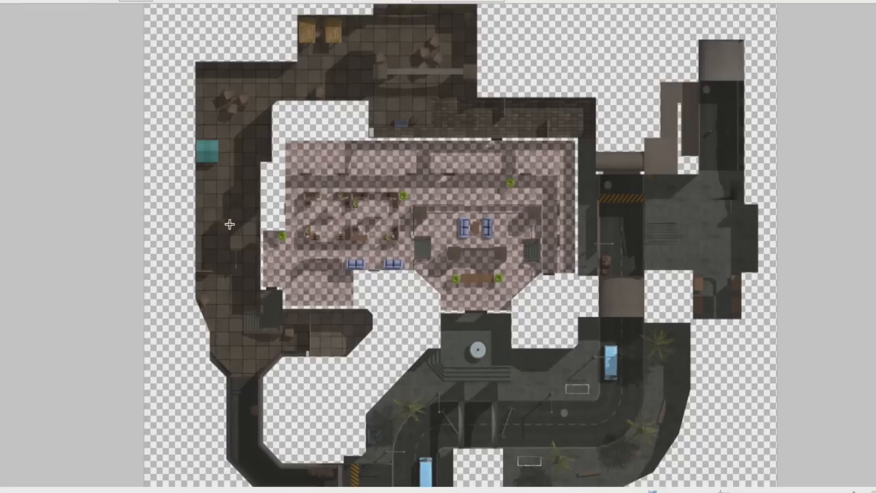
Draw a red arc from the west corridor northward over the office
left_click_drag(226, 212, 436, 116)
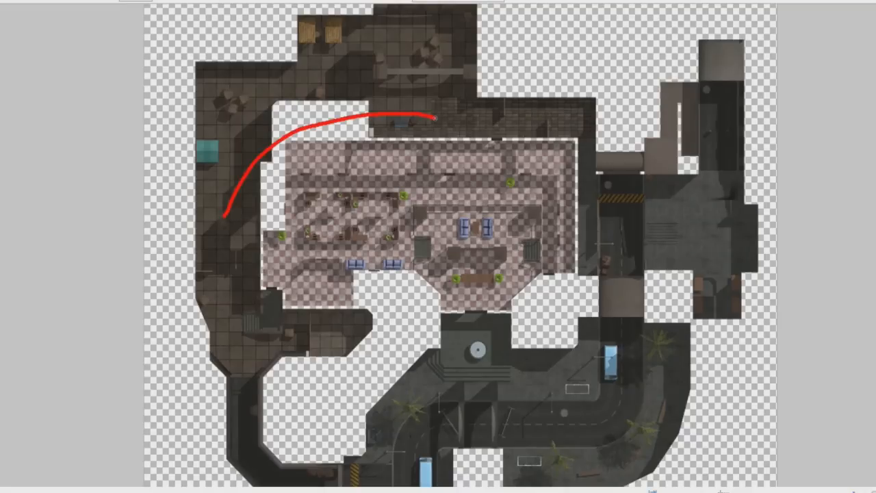